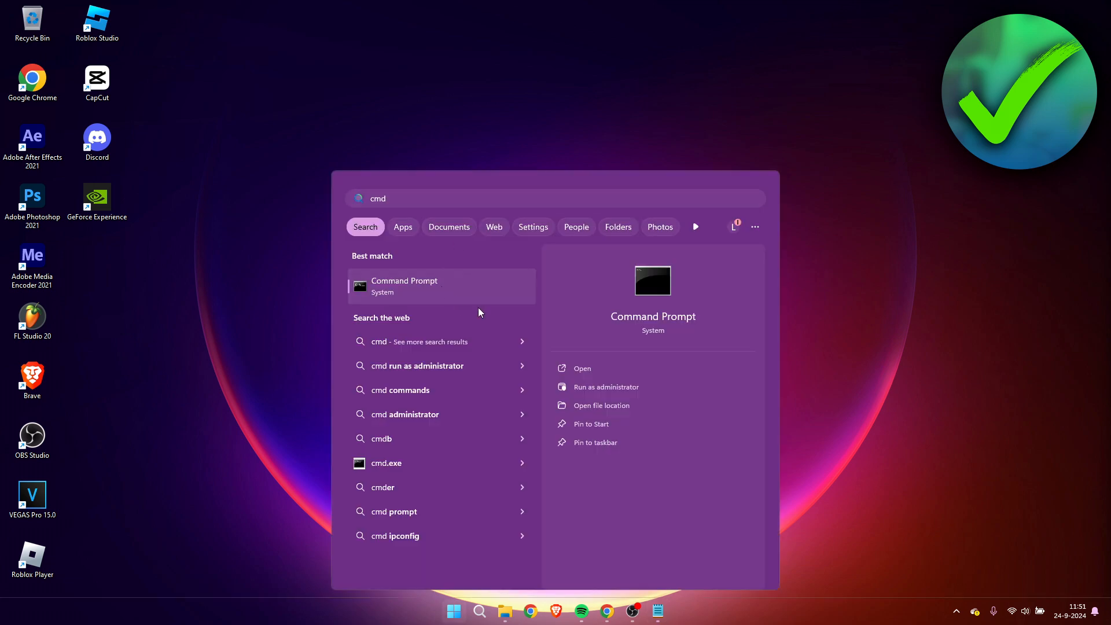
pyautogui.moveTo(605, 386)
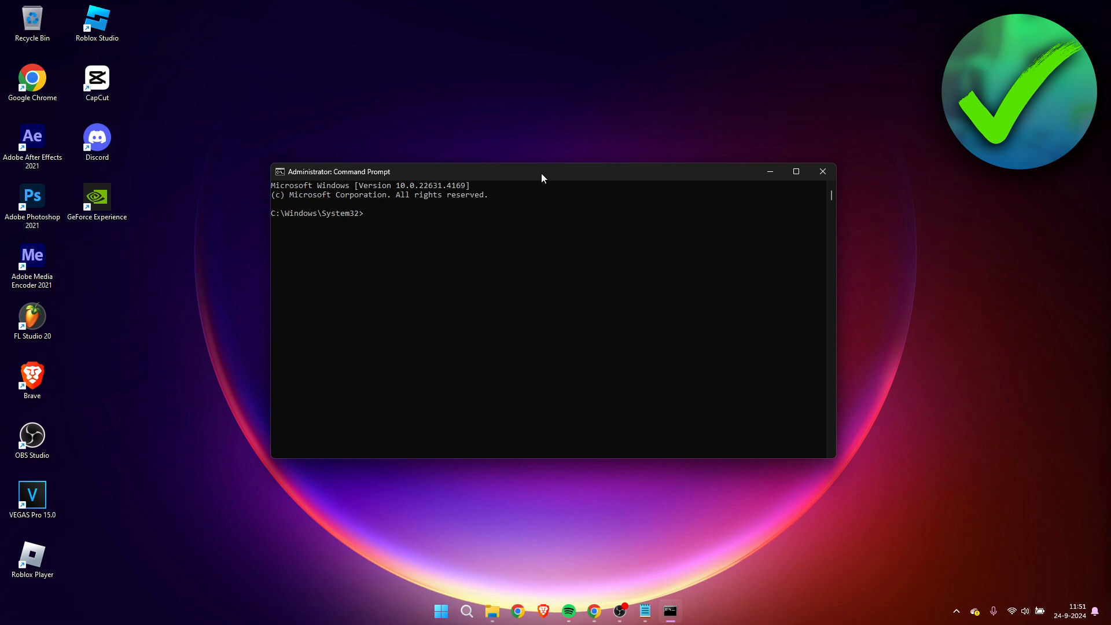
# Run sfc /scannow and let the verification reach 100% with no integrity violations
pyautogui.write('sfc /')
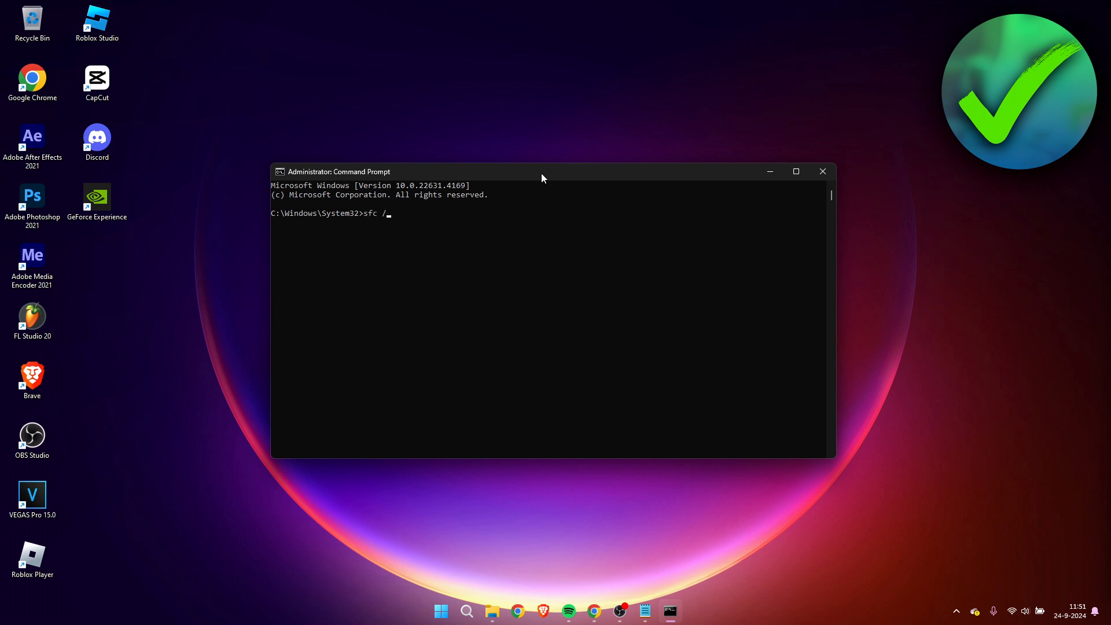
pyautogui.write('scannow')
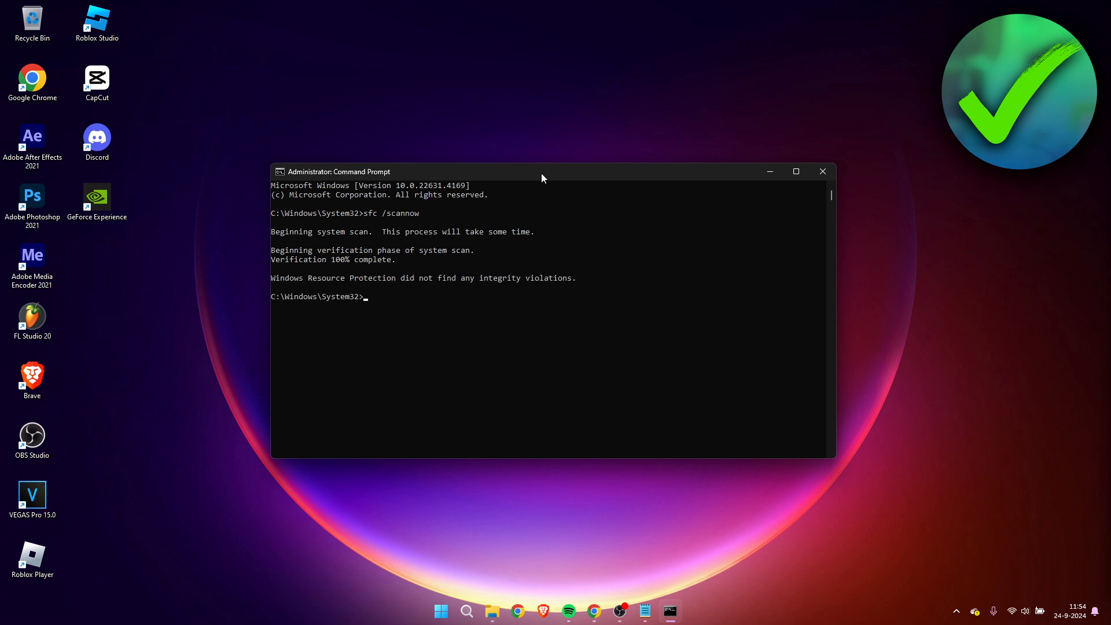
pyautogui.moveTo(410, 253)
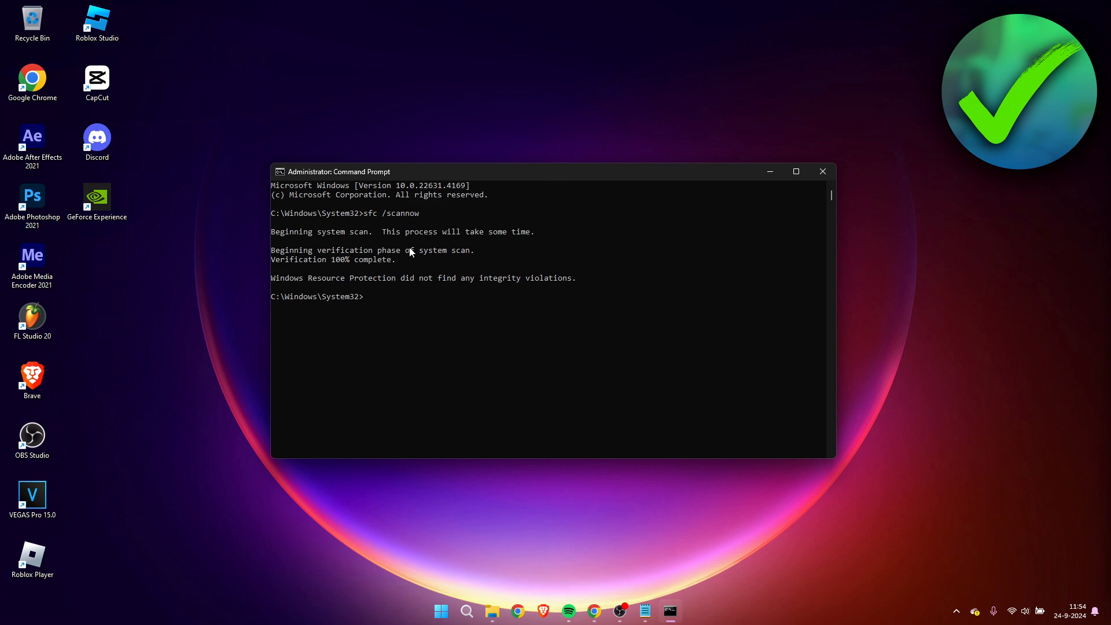
pyautogui.moveTo(545, 282)
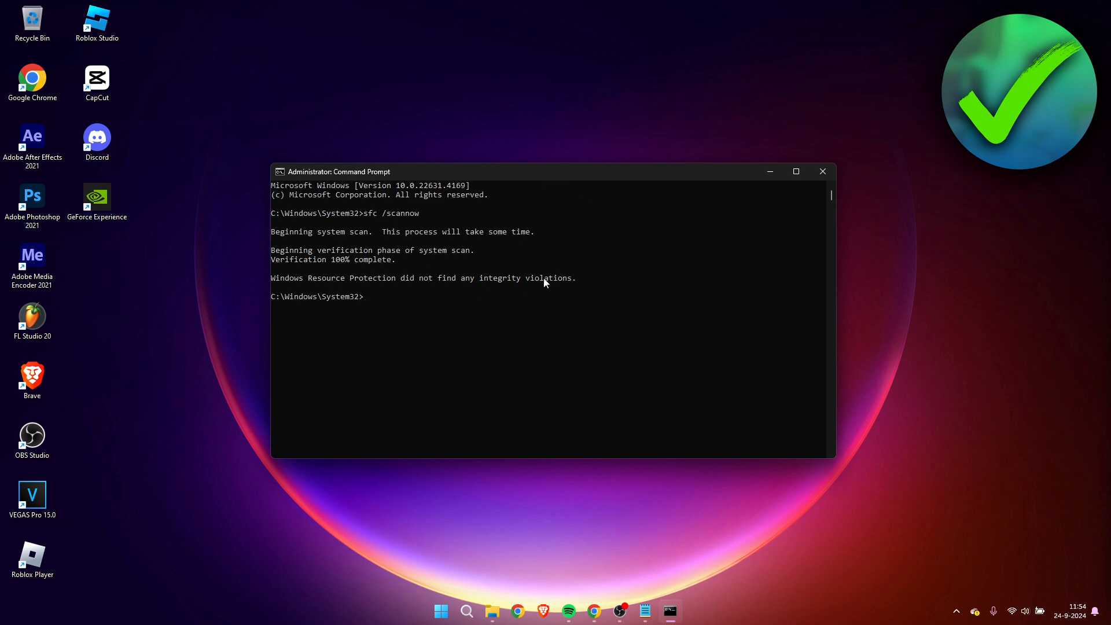
pyautogui.moveTo(593, 276)
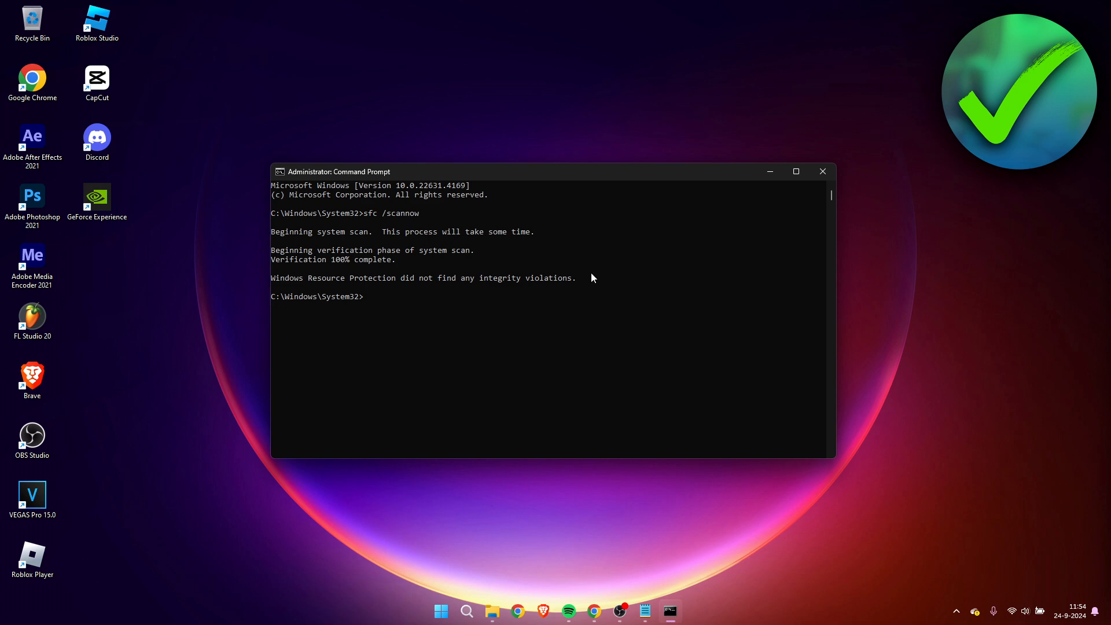
pyautogui.moveTo(535, 267)
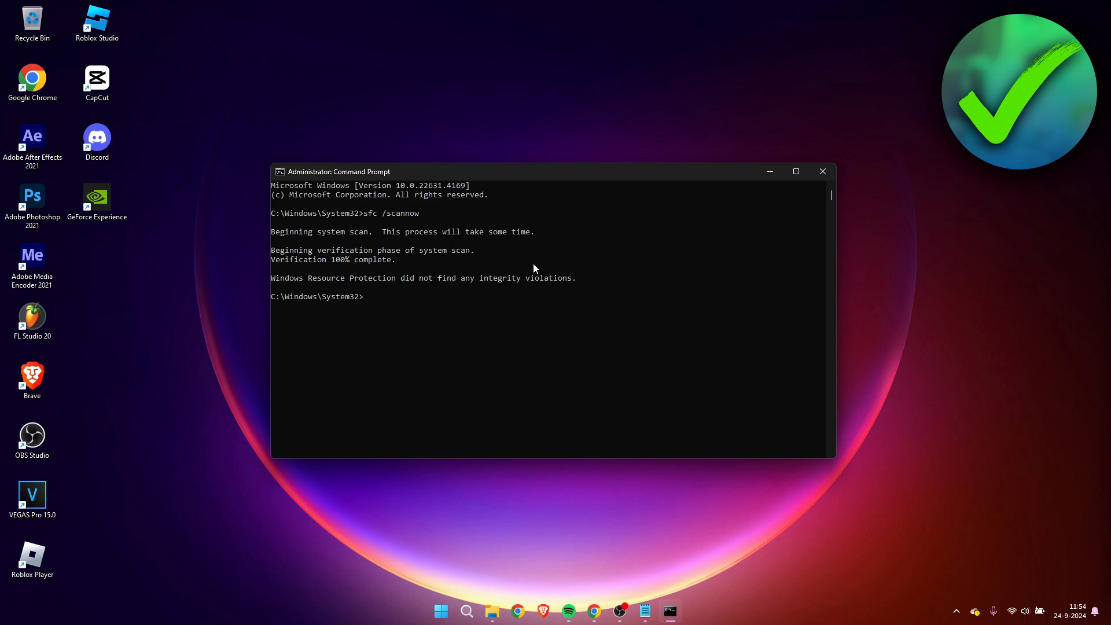
pyautogui.moveTo(444, 292)
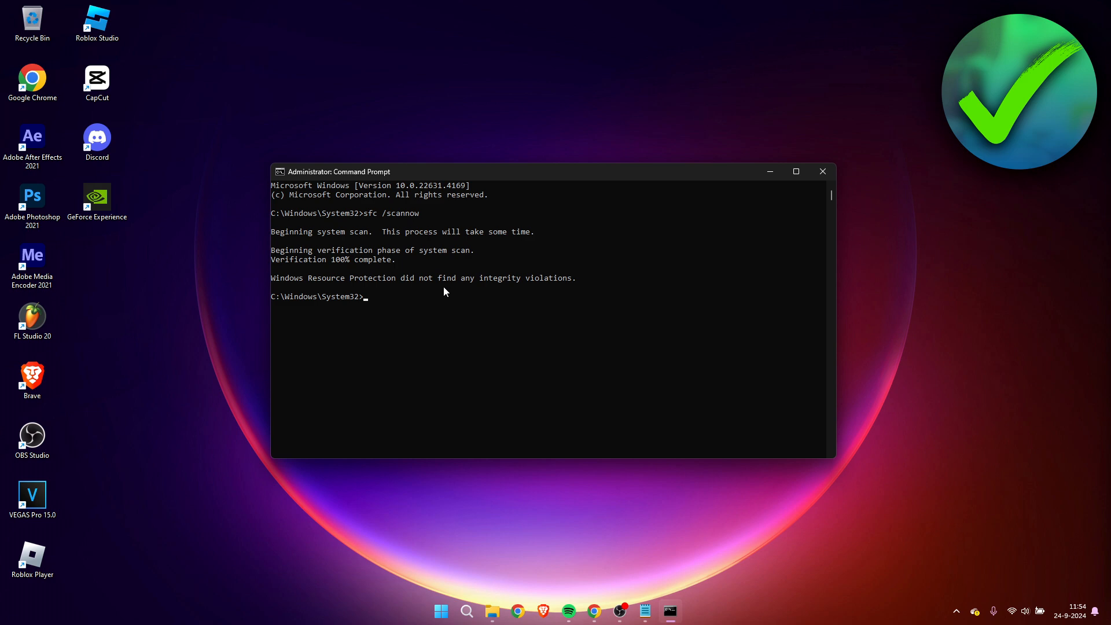
pyautogui.moveTo(478, 276)
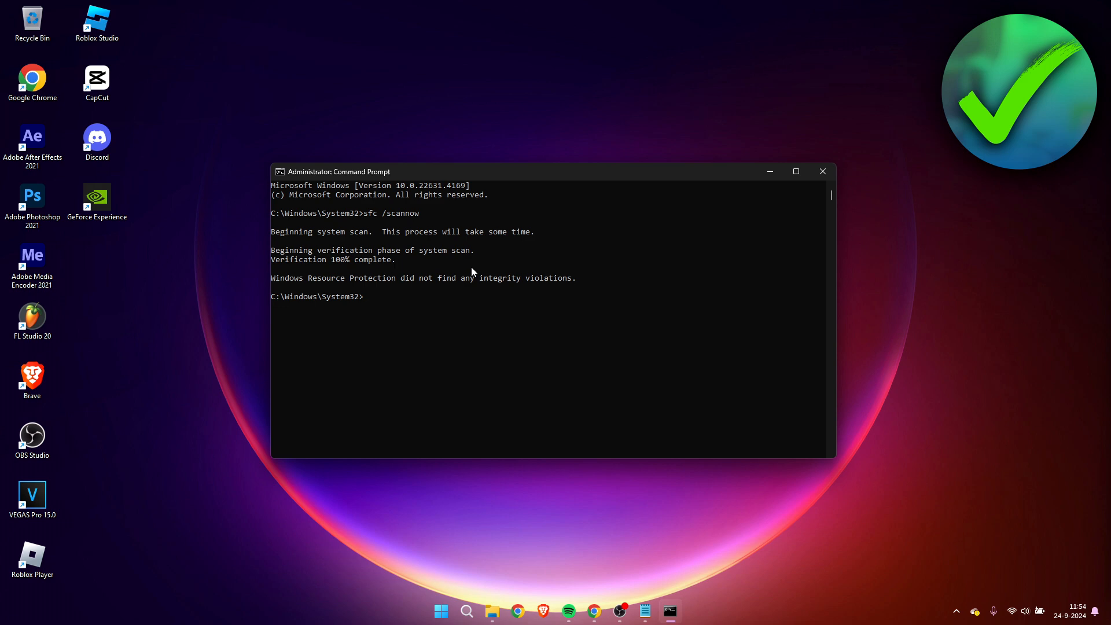
# Run dism /online /cleanup-image /restorehealth to 100%, then close the command window
pyautogui.write('dism /online /cleanup-image /restorehealth')
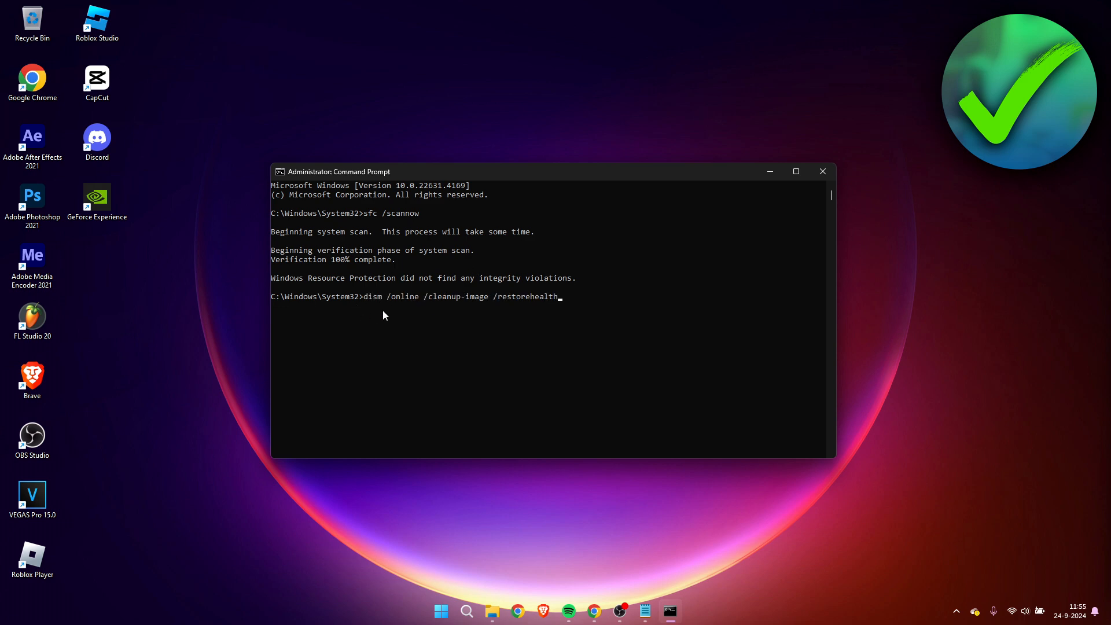
pyautogui.moveTo(453, 305)
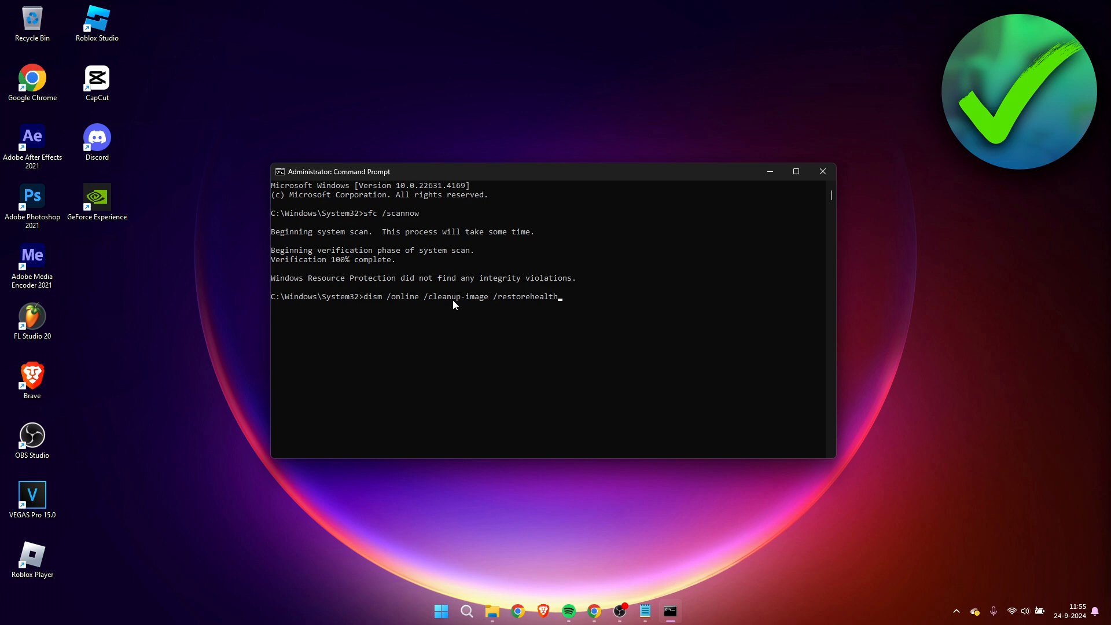
pyautogui.moveTo(577, 307)
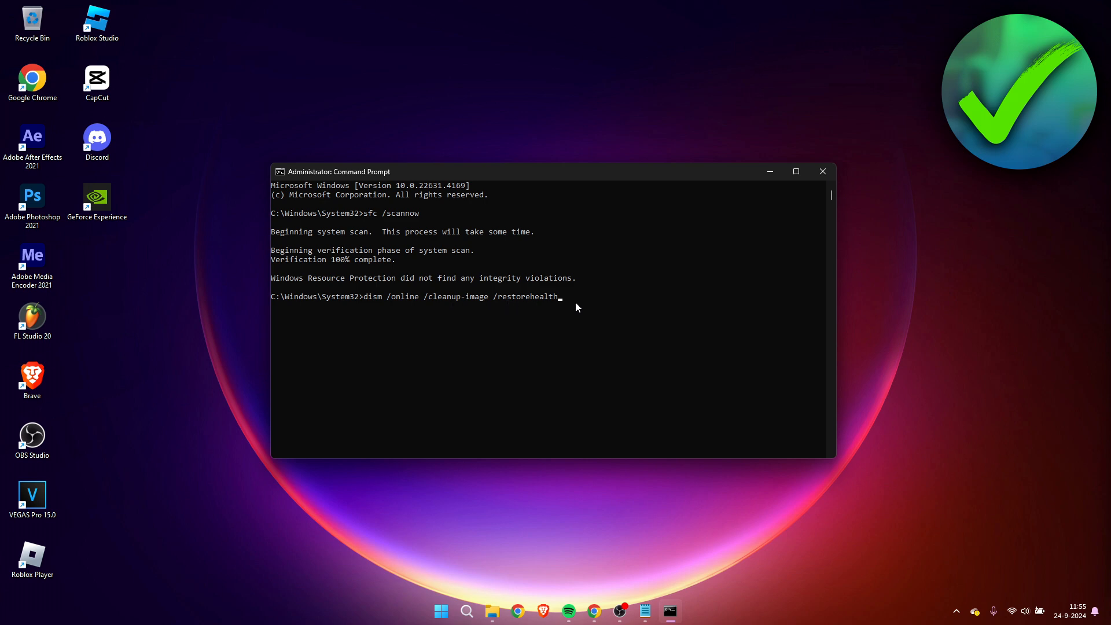
pyautogui.moveTo(628, 309)
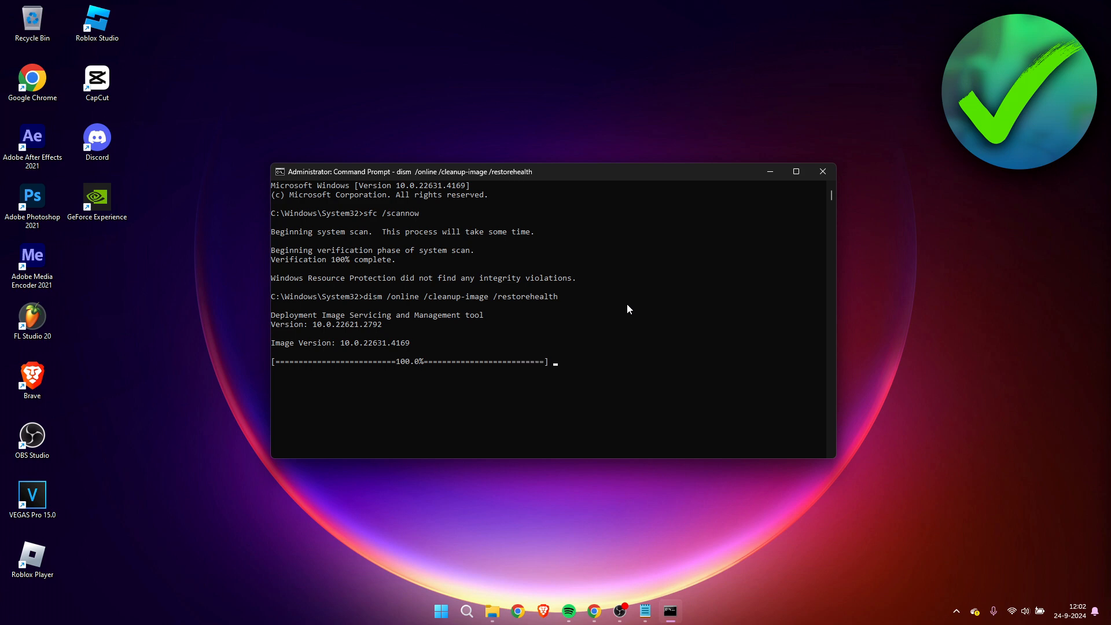
pyautogui.click(822, 171)
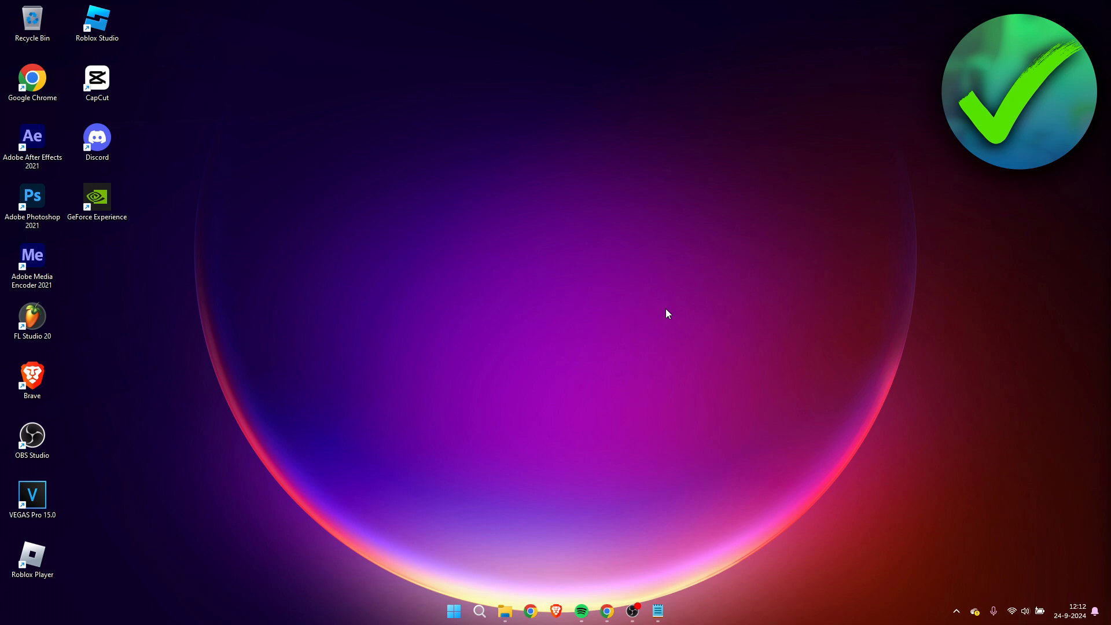
pyautogui.moveTo(538, 535)
pyautogui.write('create')
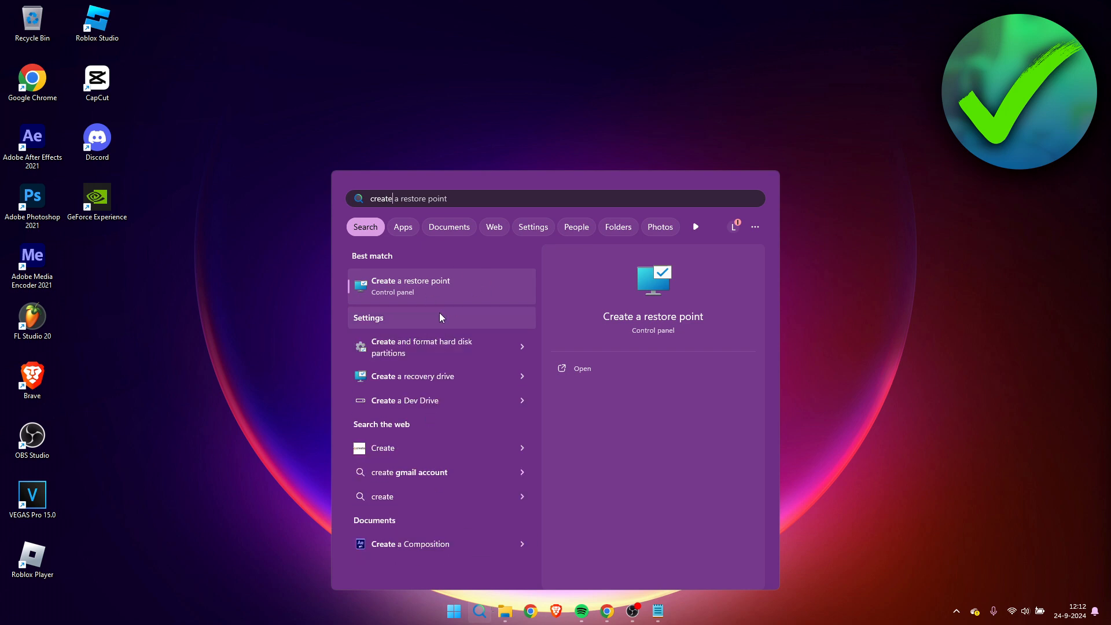
# From 'create a restore point', launch the System Restore wizard on its introduction page
pyautogui.click(409, 286)
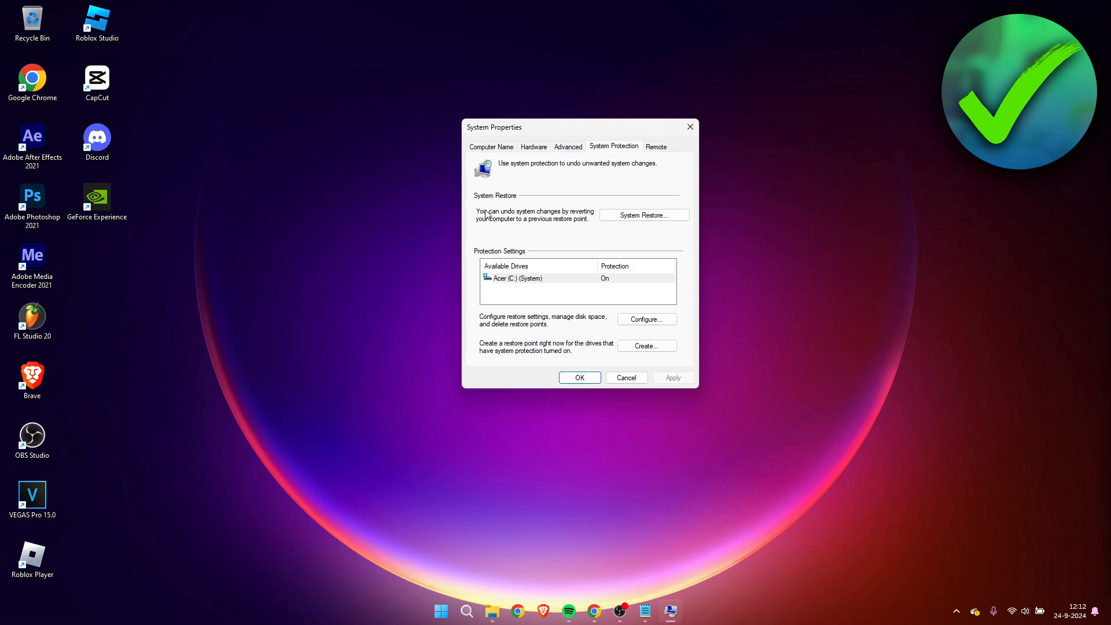
pyautogui.moveTo(539, 228)
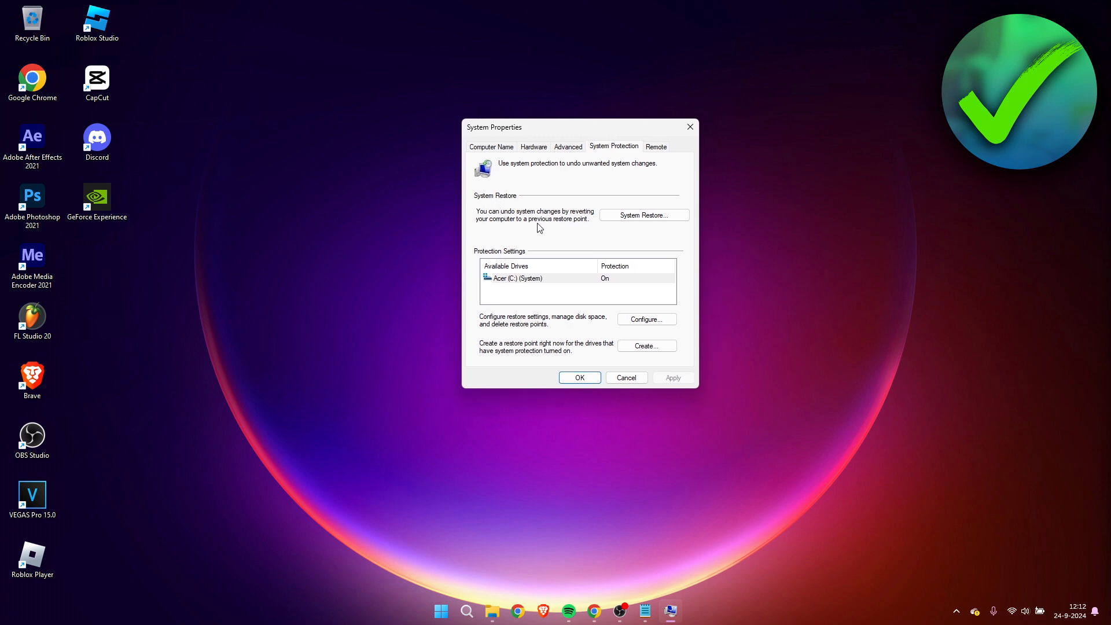
pyautogui.moveTo(644, 215)
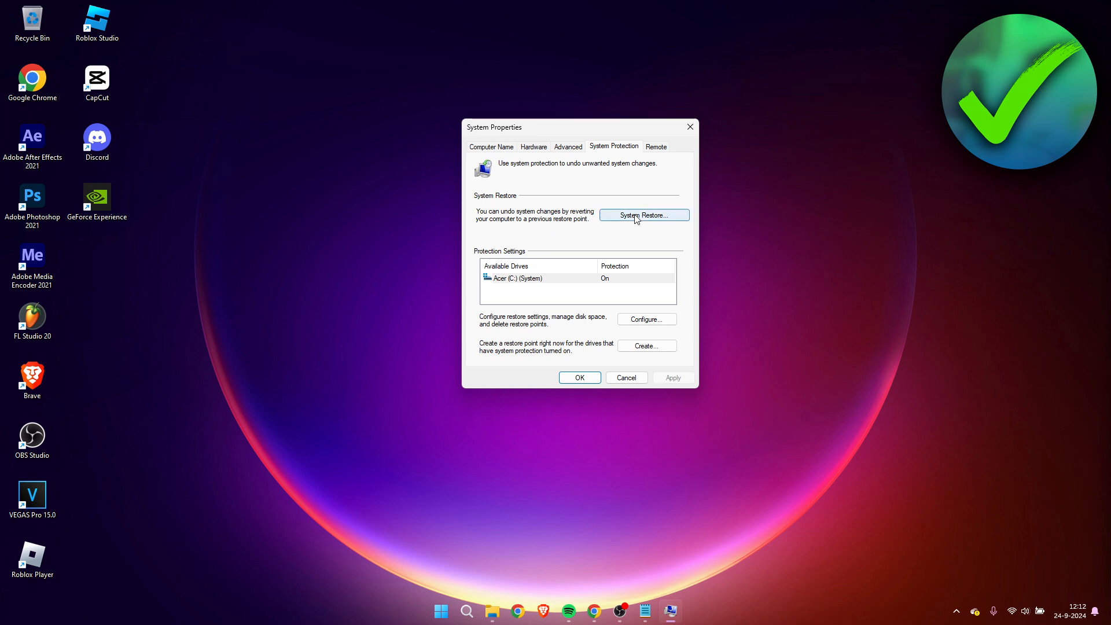
pyautogui.click(644, 215)
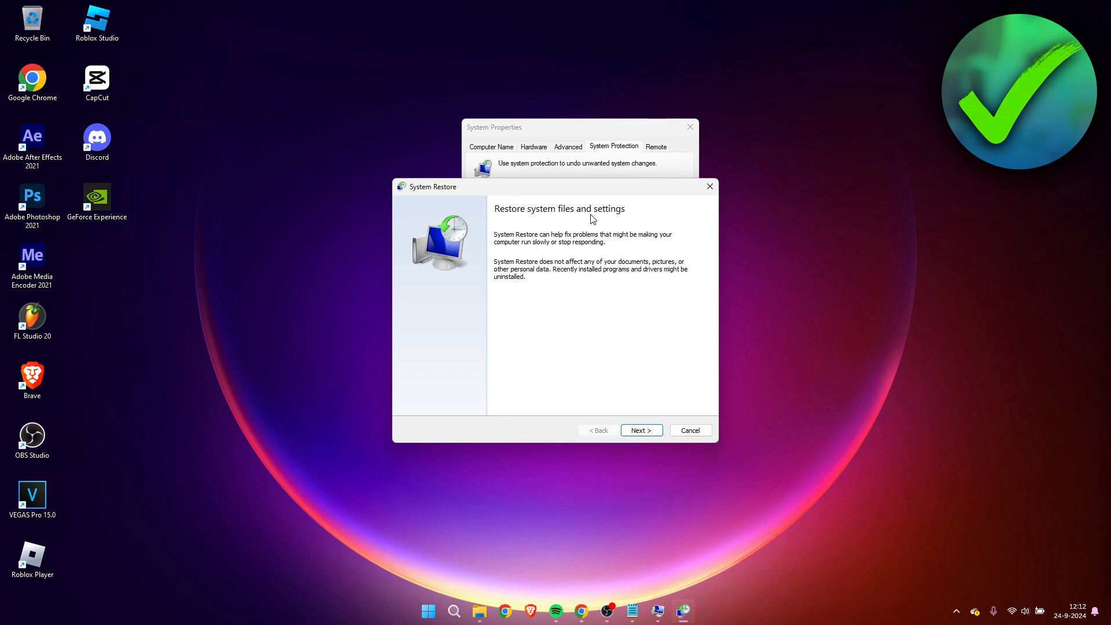
pyautogui.moveTo(578, 231)
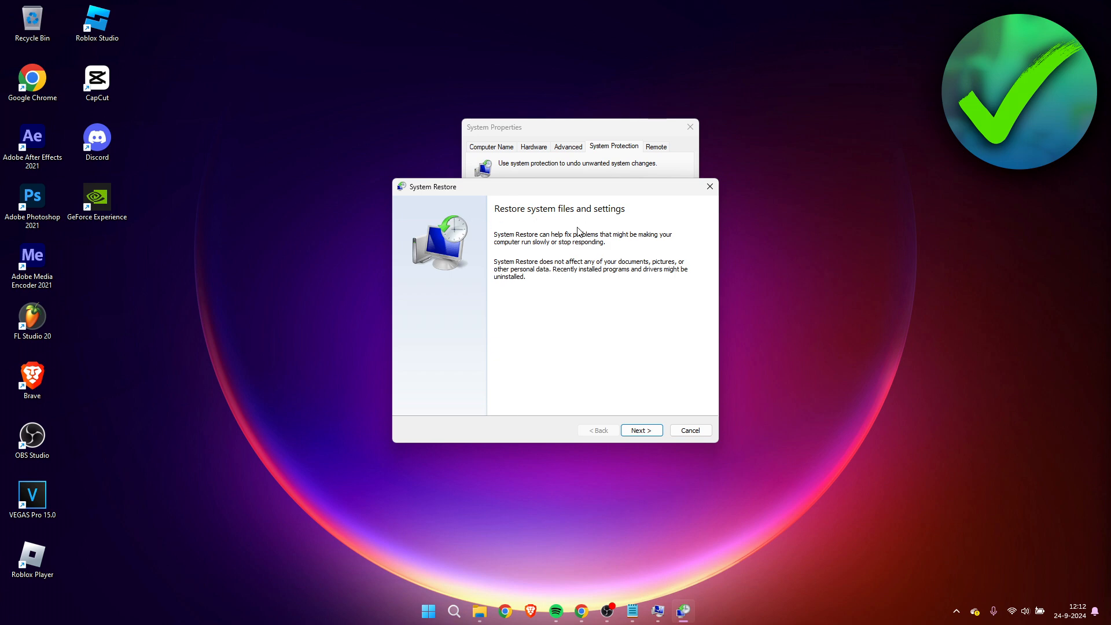
pyautogui.moveTo(515, 246)
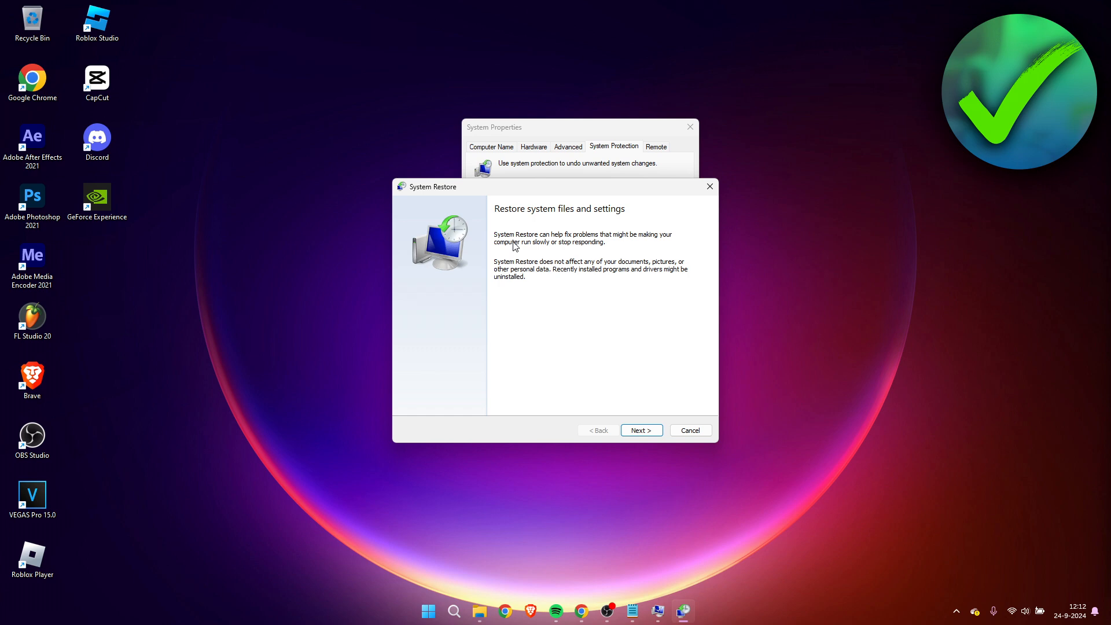
pyautogui.moveTo(514, 254)
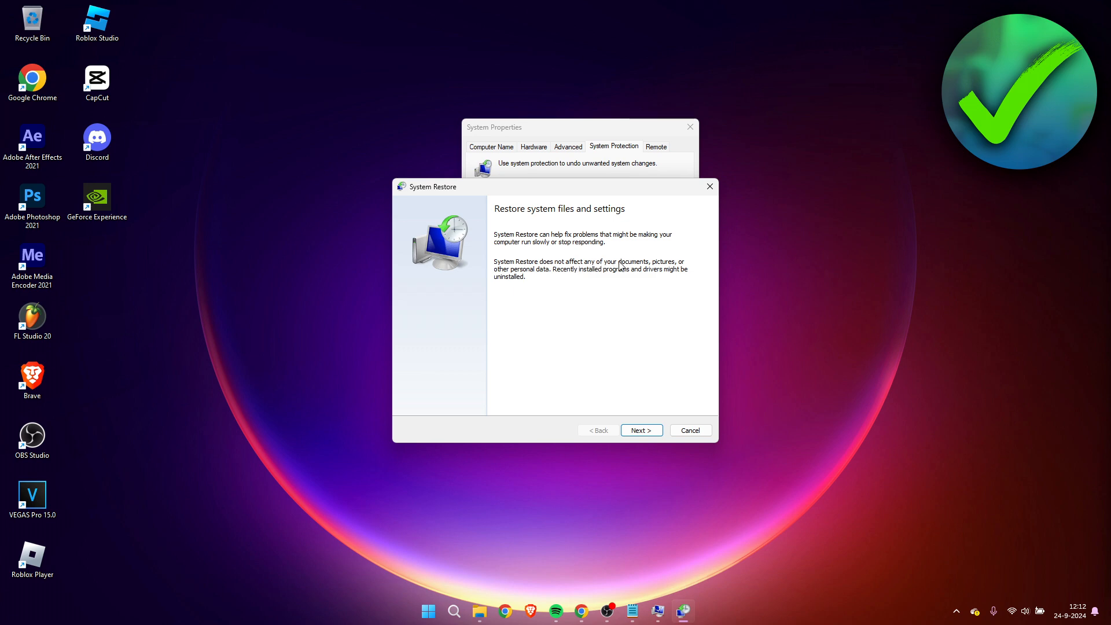
pyautogui.moveTo(535, 271)
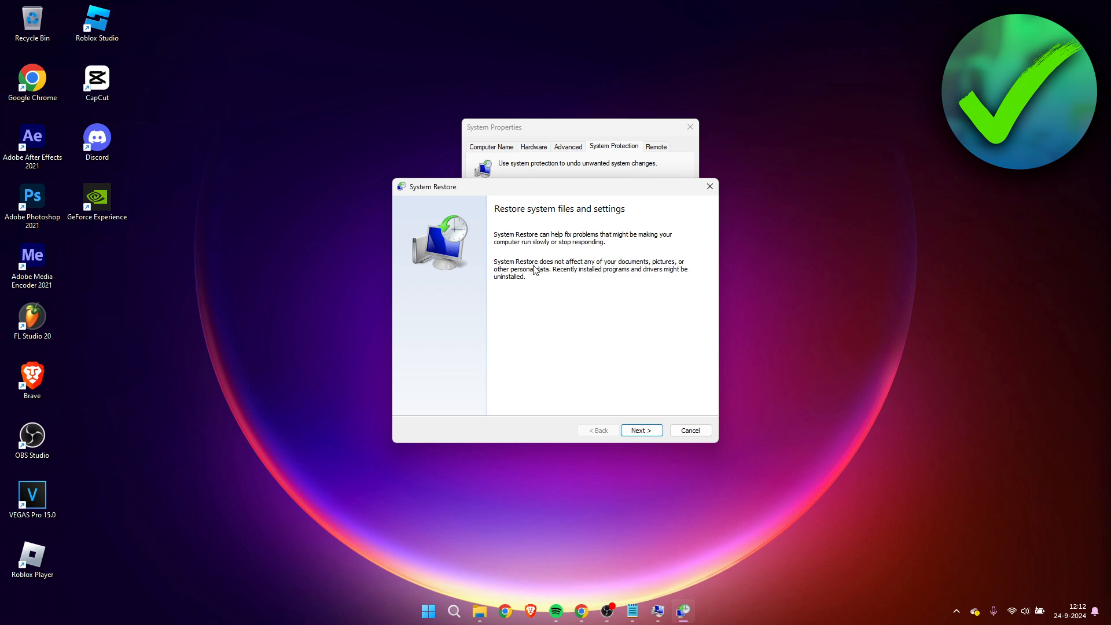
pyautogui.moveTo(615, 279)
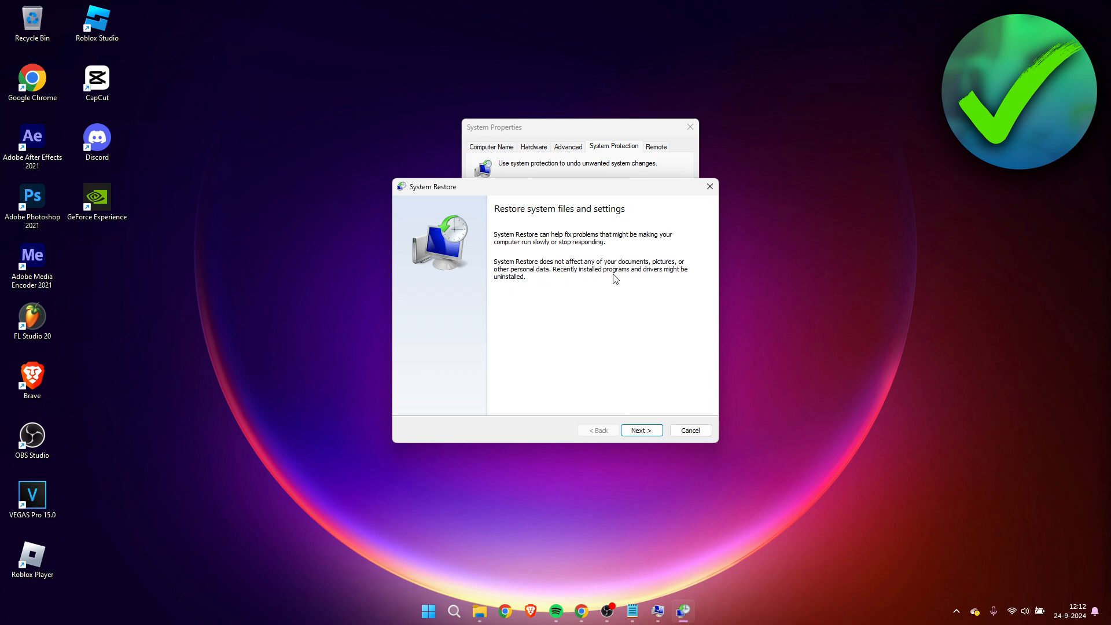
pyautogui.moveTo(702, 276)
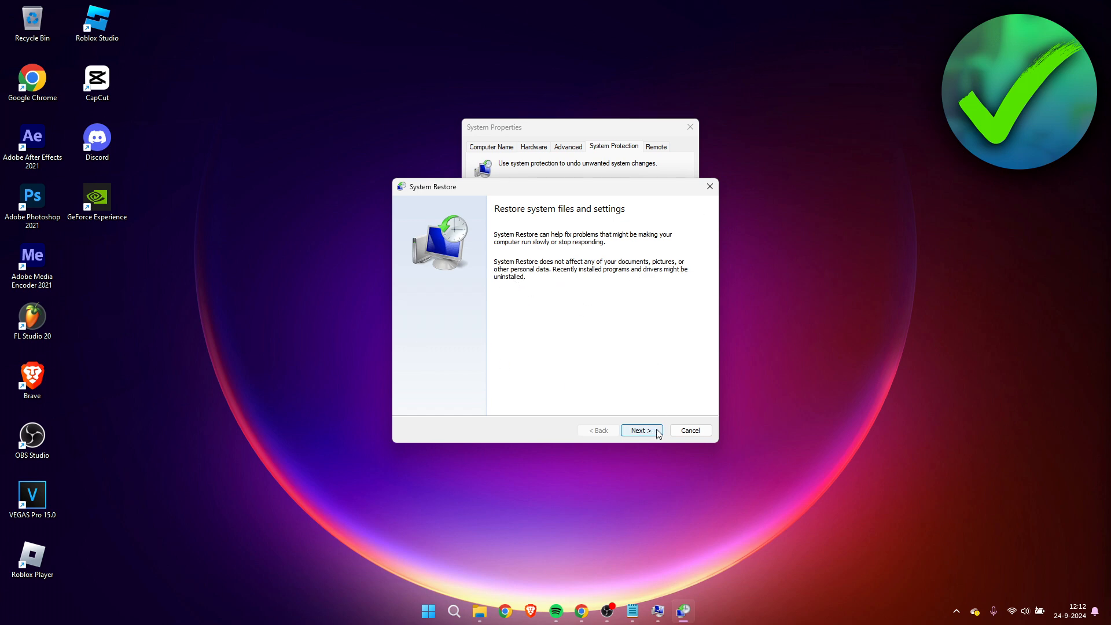
# Choose the 23-9-2024 13:37:40 Windows Update restore point, confirm it and start the restore
pyautogui.click(639, 431)
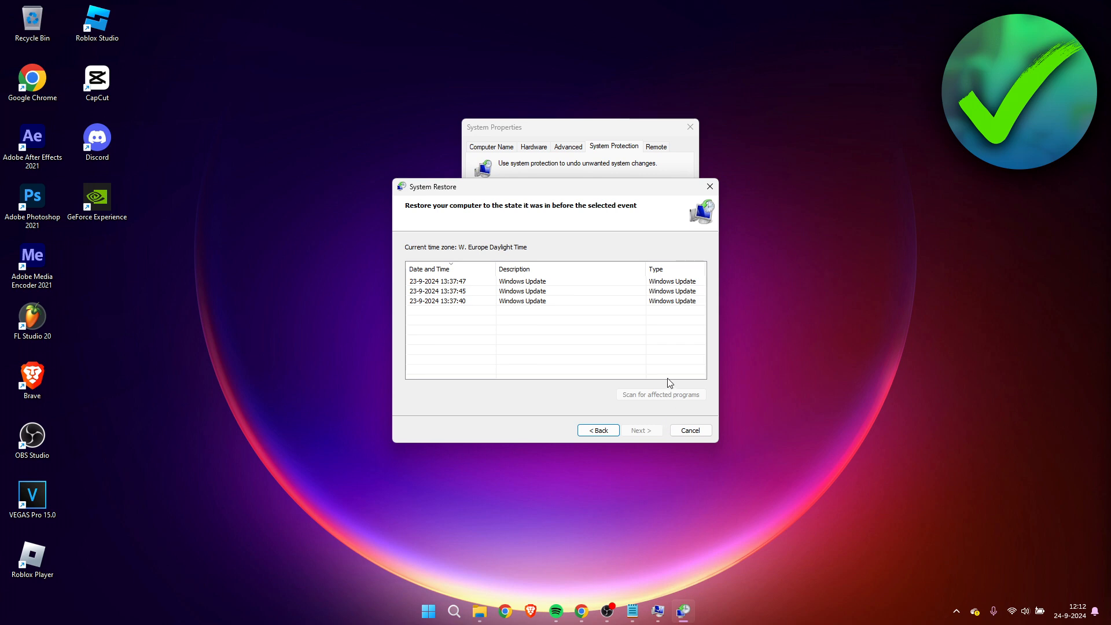
pyautogui.moveTo(431, 302)
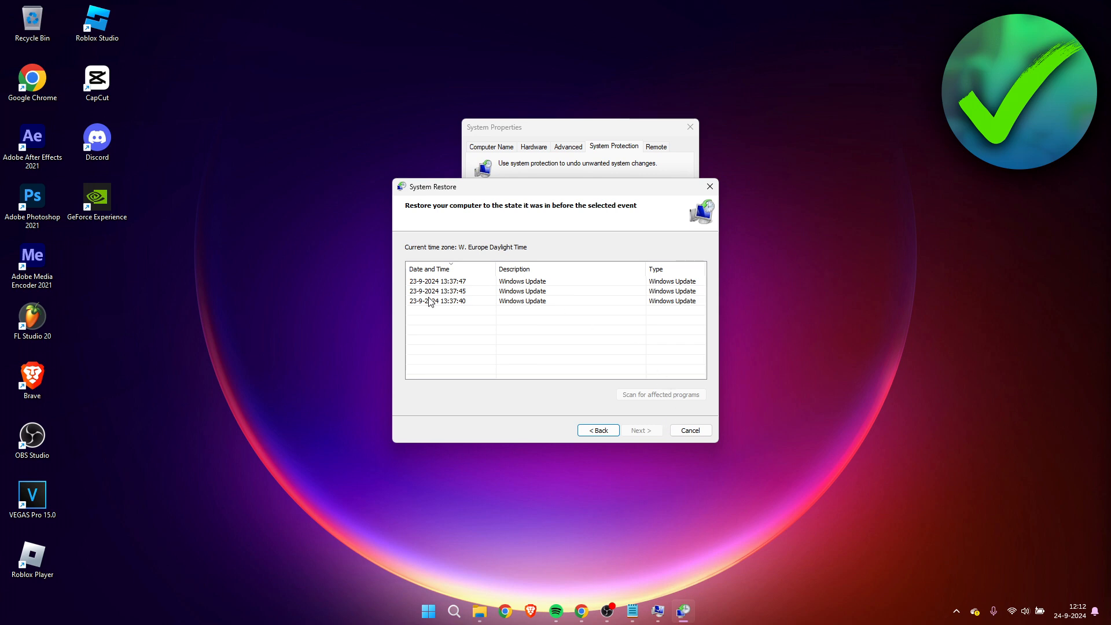
pyautogui.click(523, 280)
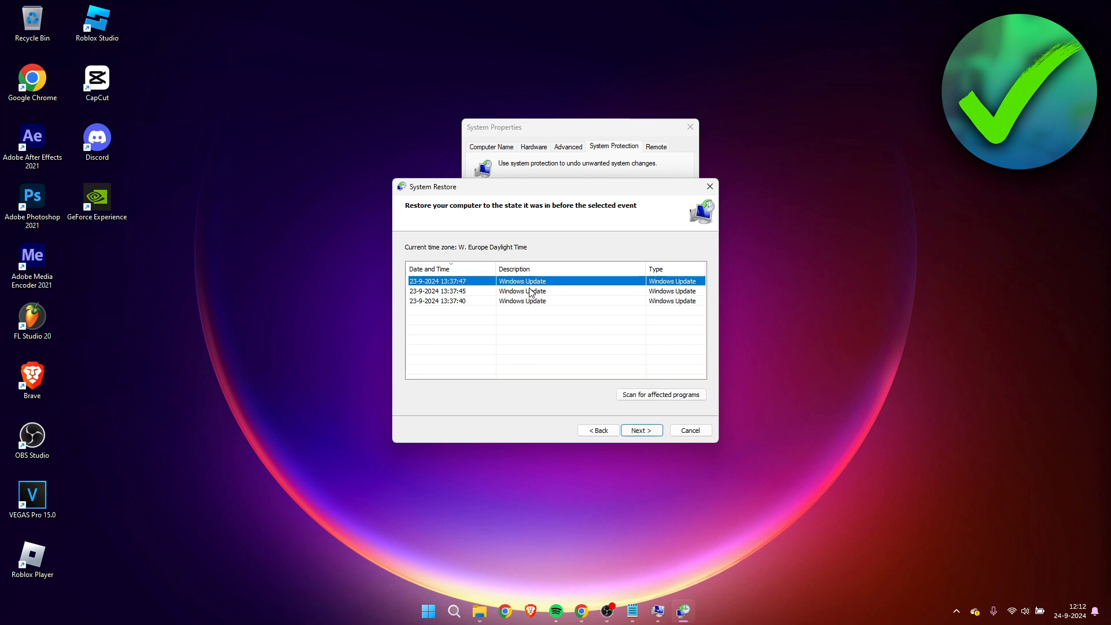
pyautogui.click(522, 301)
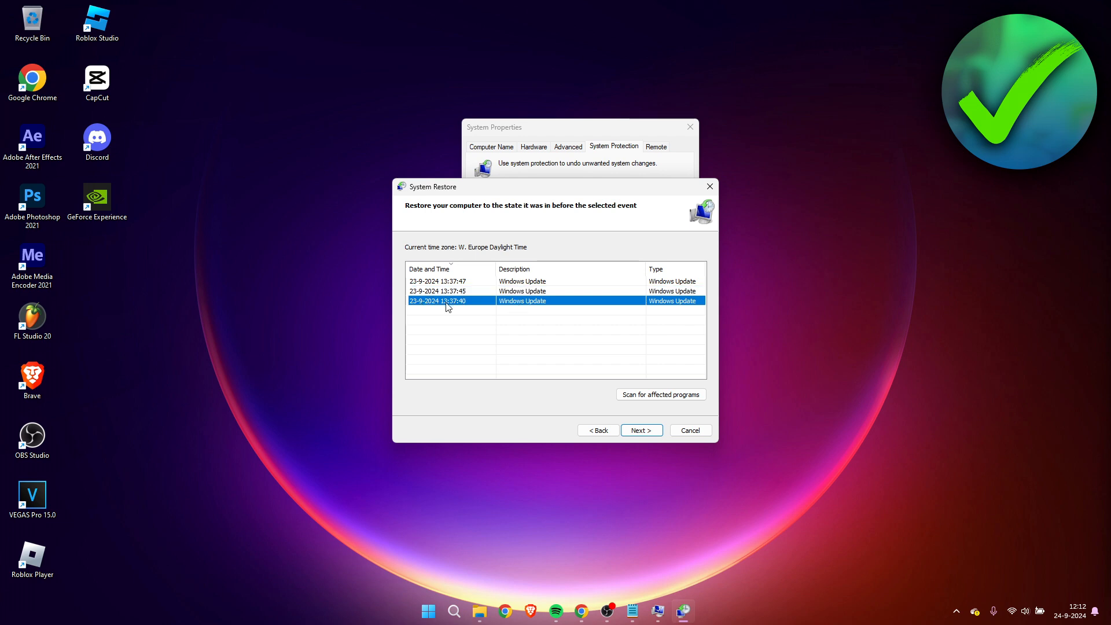
pyautogui.moveTo(461, 283)
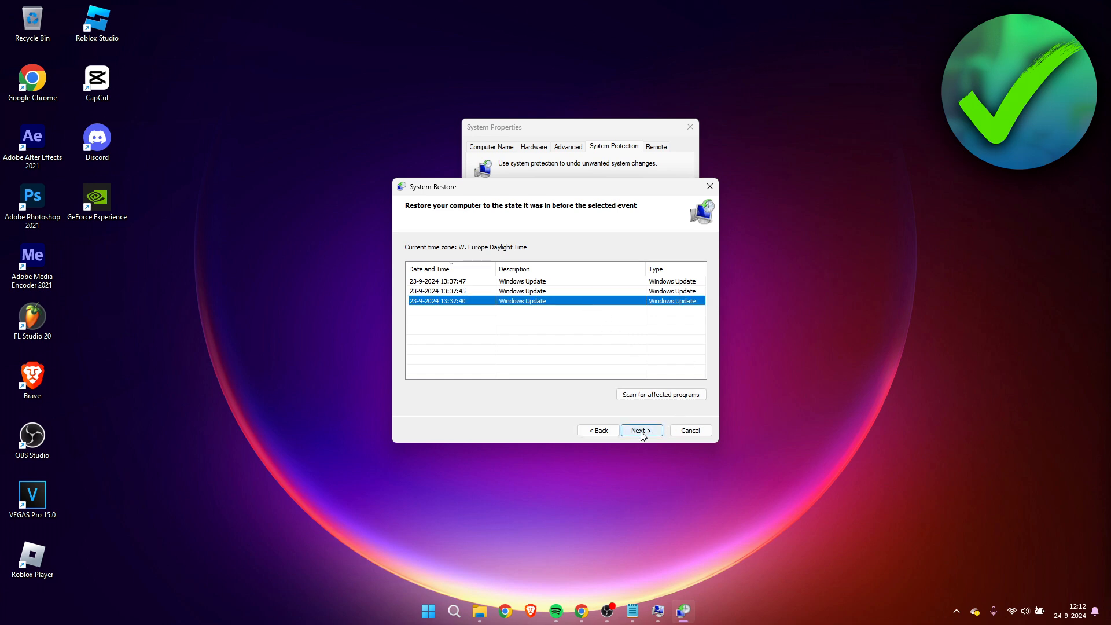
pyautogui.click(640, 431)
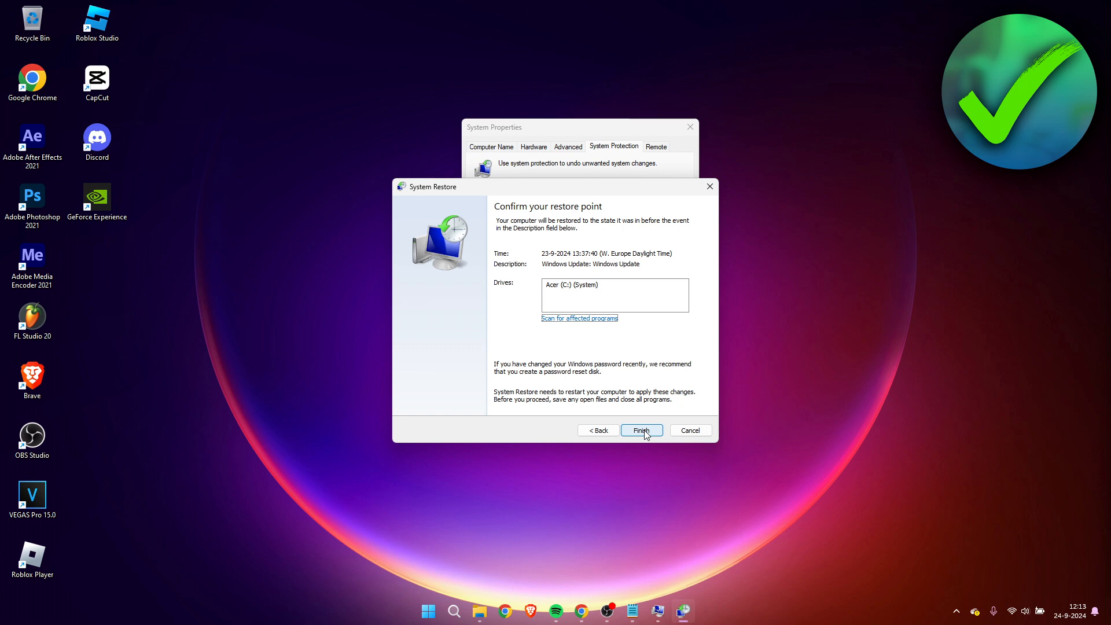
pyautogui.click(641, 431)
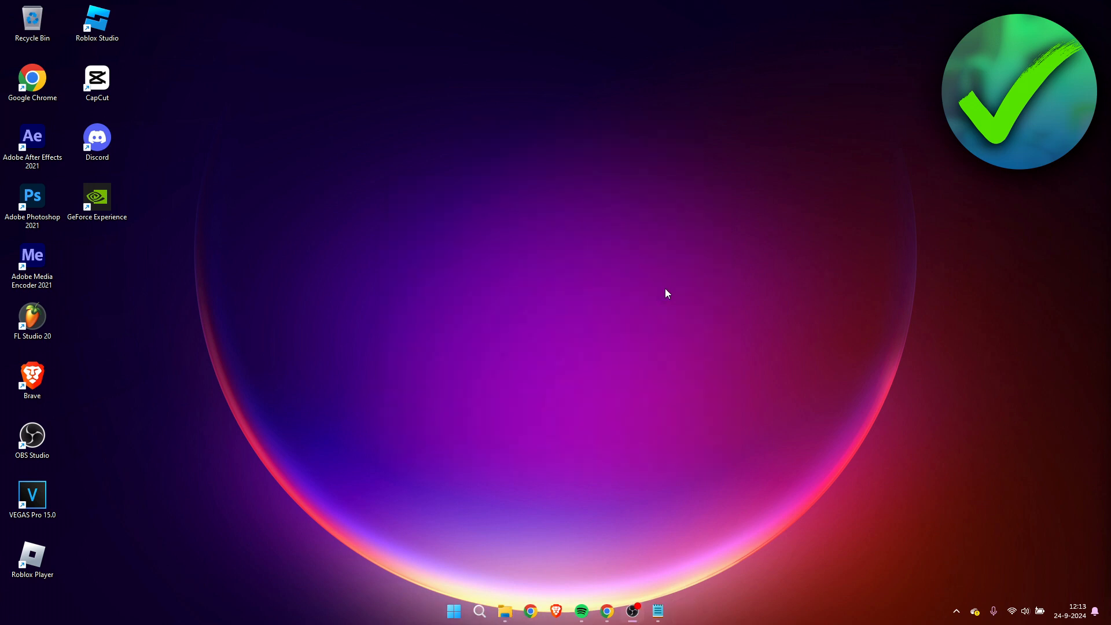
pyautogui.moveTo(611, 405)
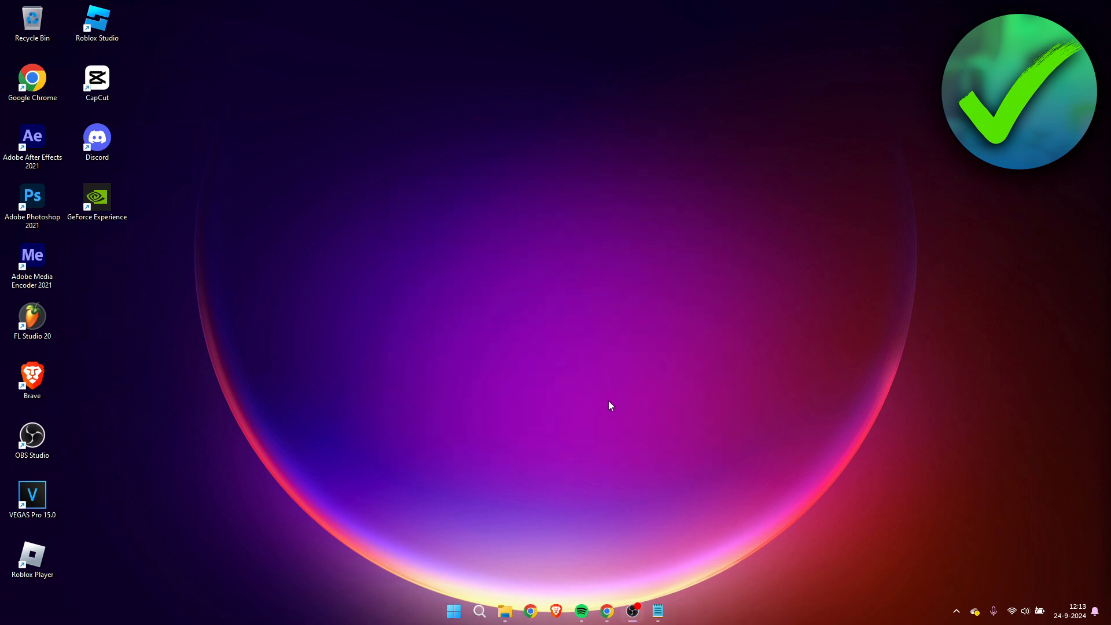
pyautogui.moveTo(597, 414)
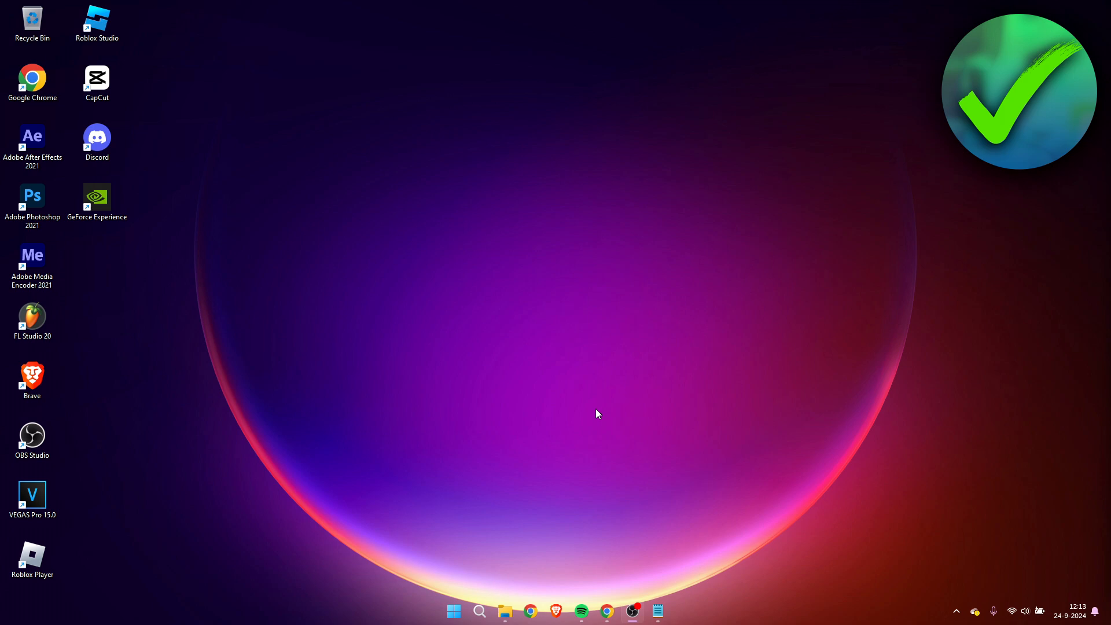
pyautogui.moveTo(605, 611)
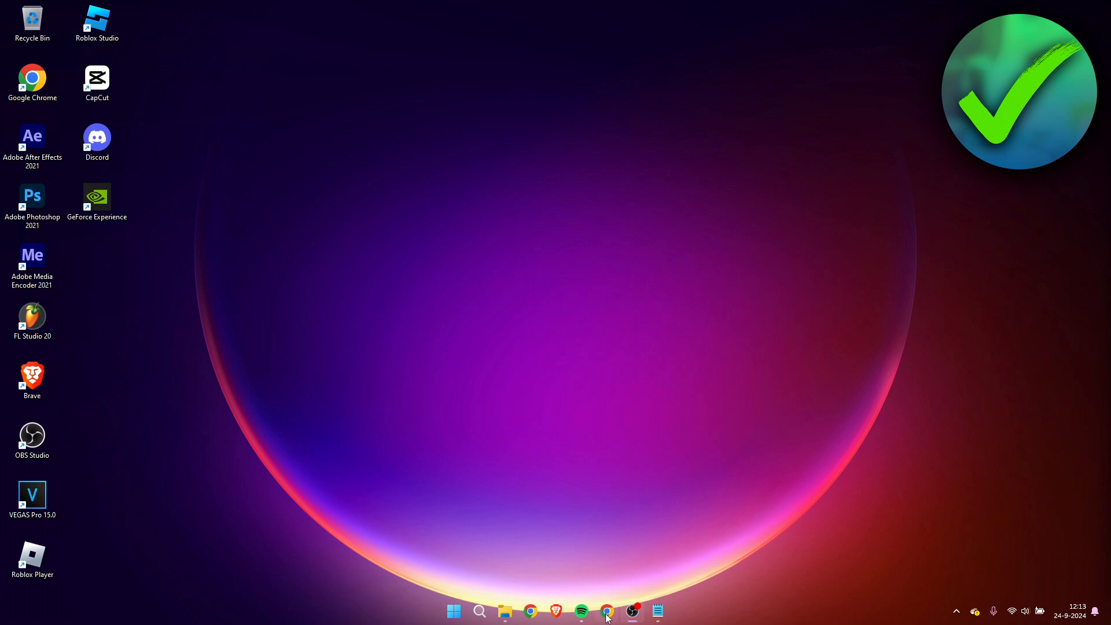
# Read the kapilarya.com reinstall article down to the embedded video and recovery links
pyautogui.click(607, 612)
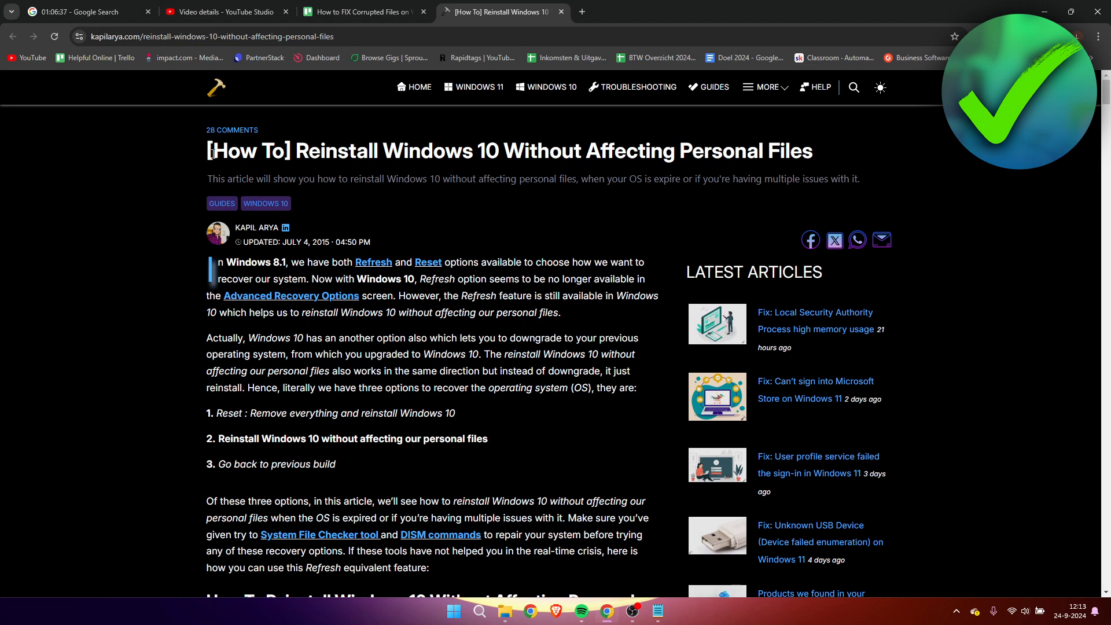
pyautogui.moveTo(965, 162)
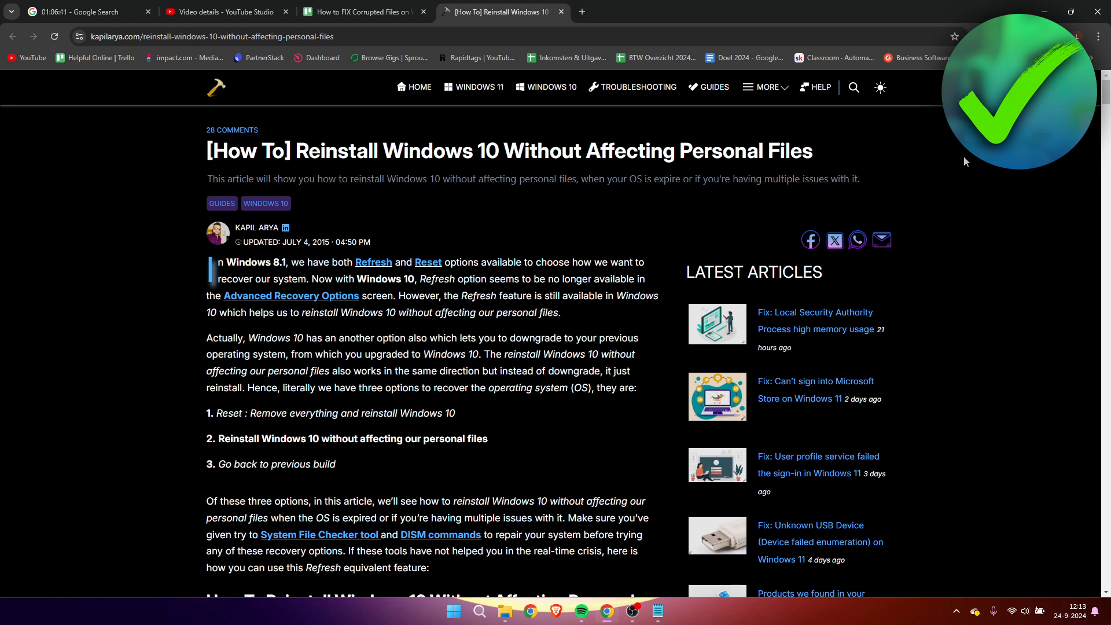
pyautogui.scroll(-3)
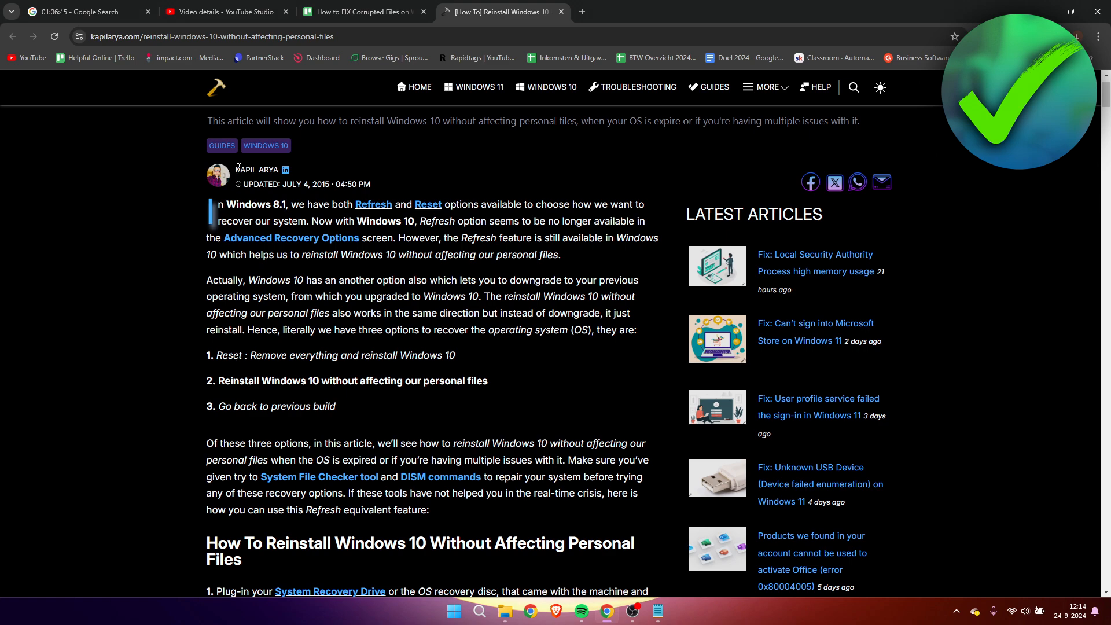
pyautogui.moveTo(365, 354)
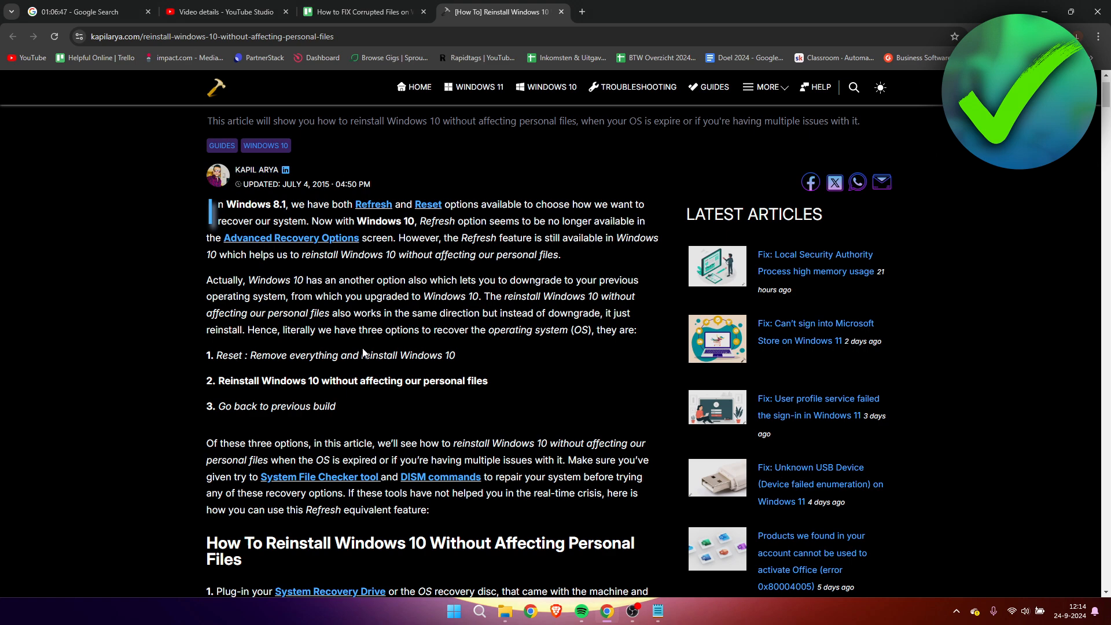
pyautogui.scroll(-3)
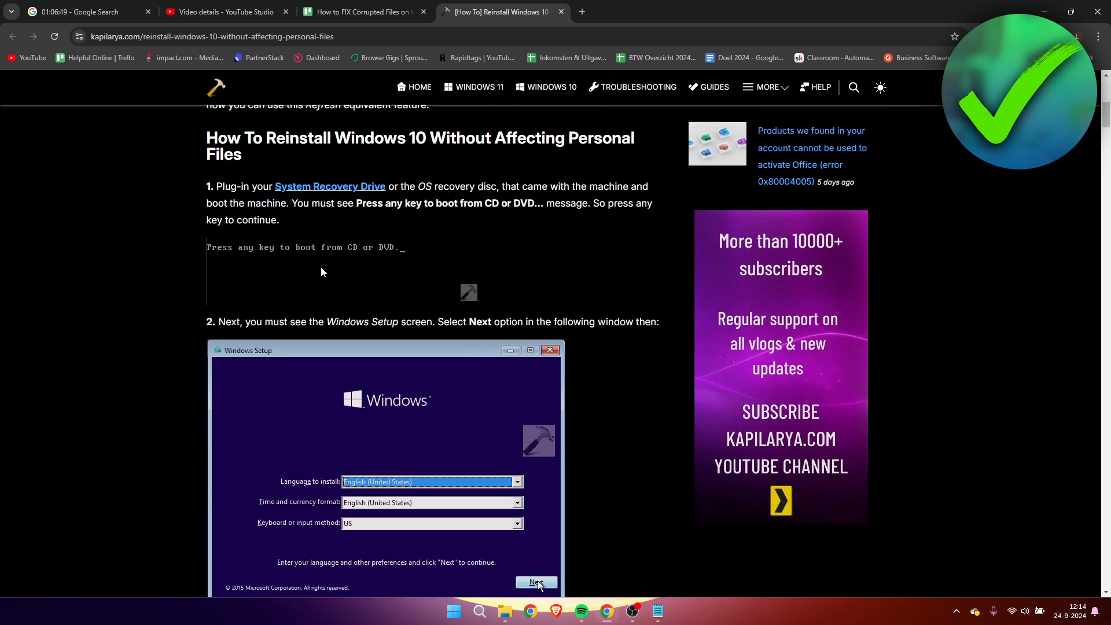
pyautogui.scroll(-3)
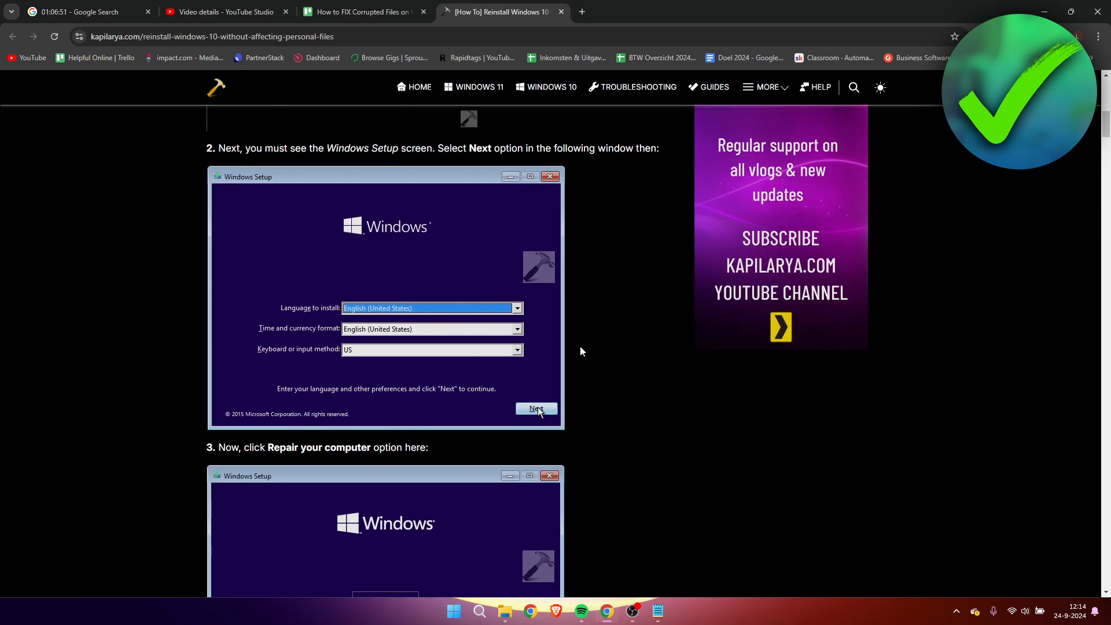
pyautogui.scroll(-3)
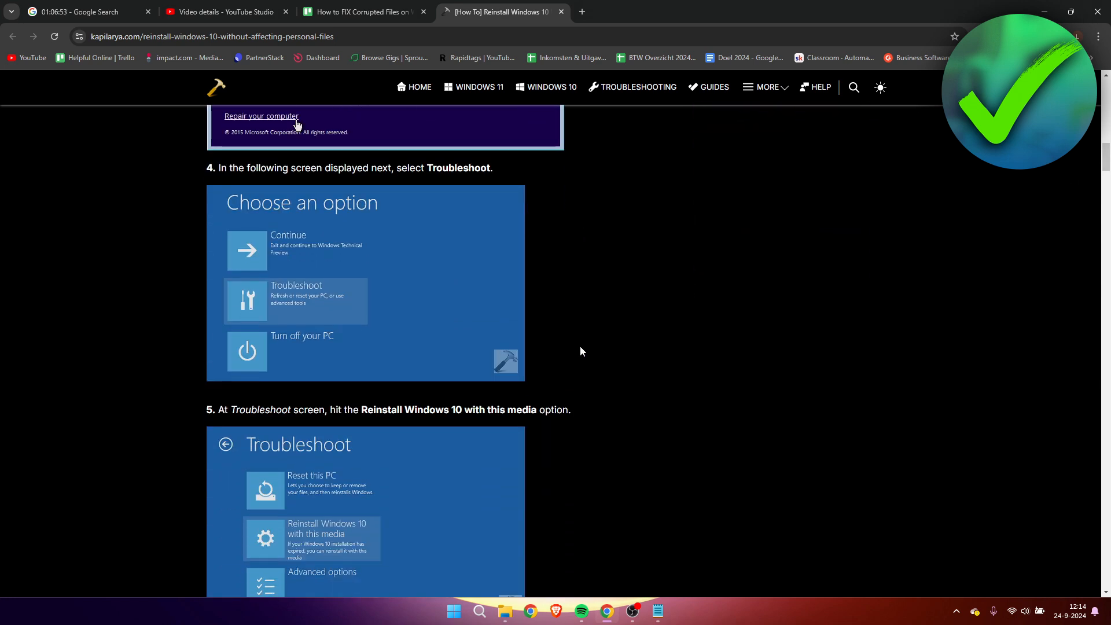
pyautogui.scroll(-3)
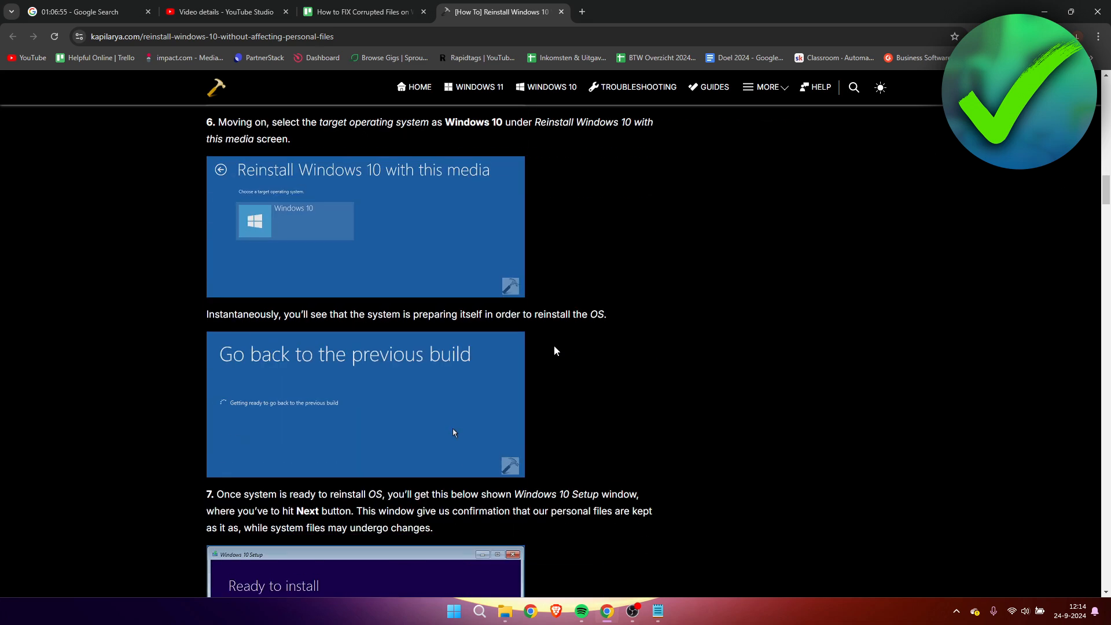
pyautogui.scroll(-3)
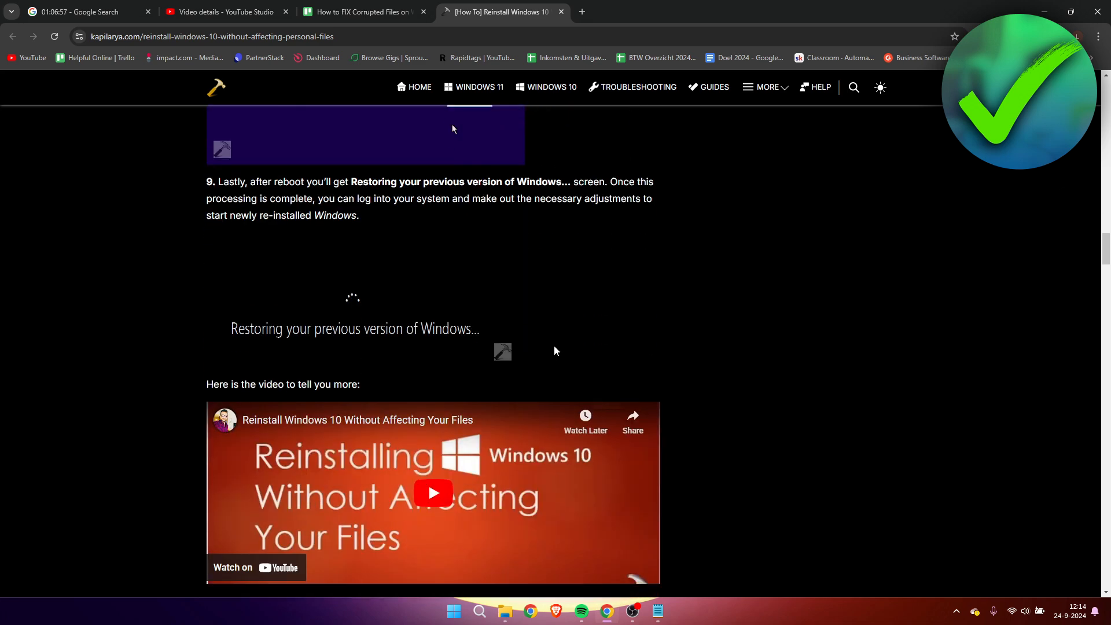
pyautogui.scroll(-3)
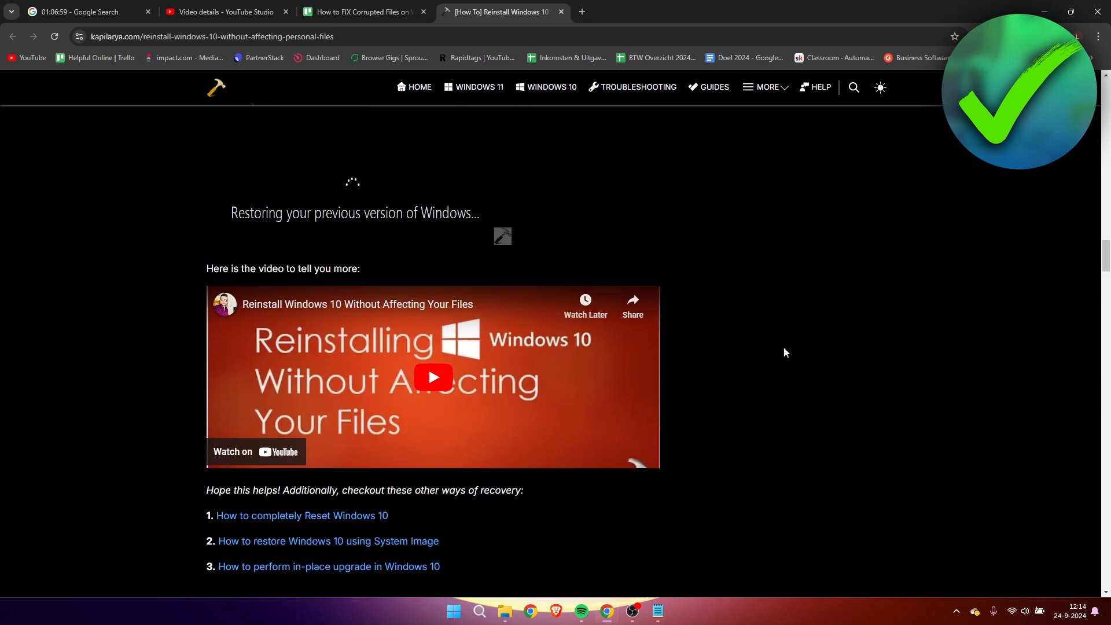